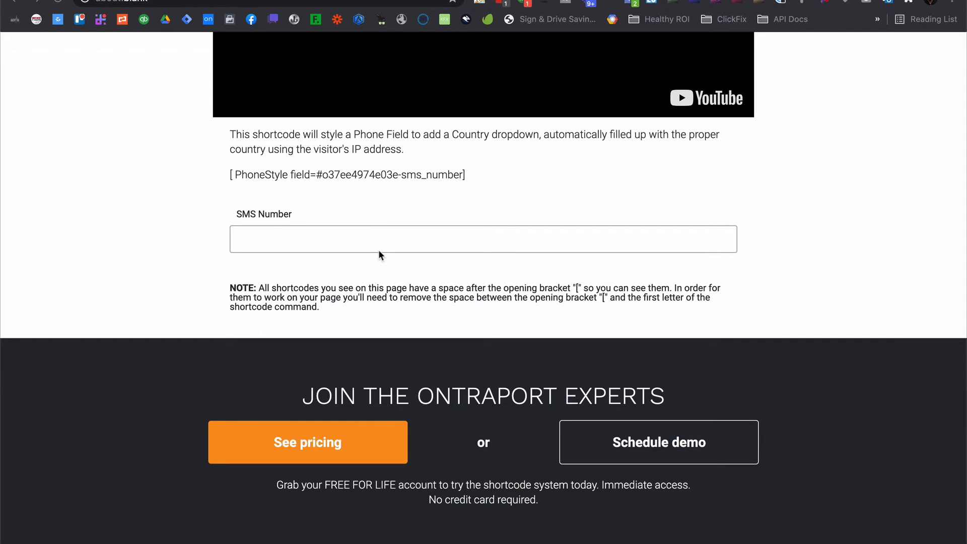
pyautogui.write('677')
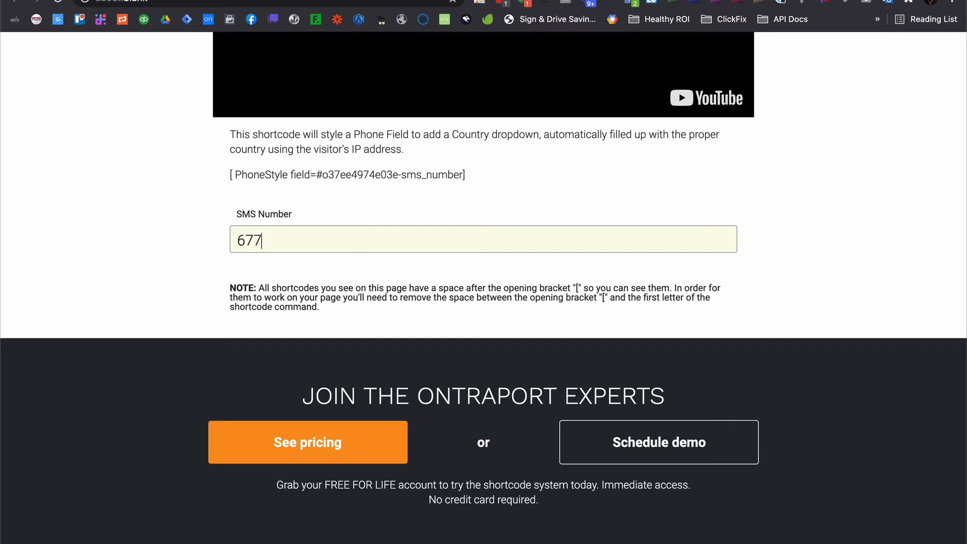
pyautogui.write('016100')
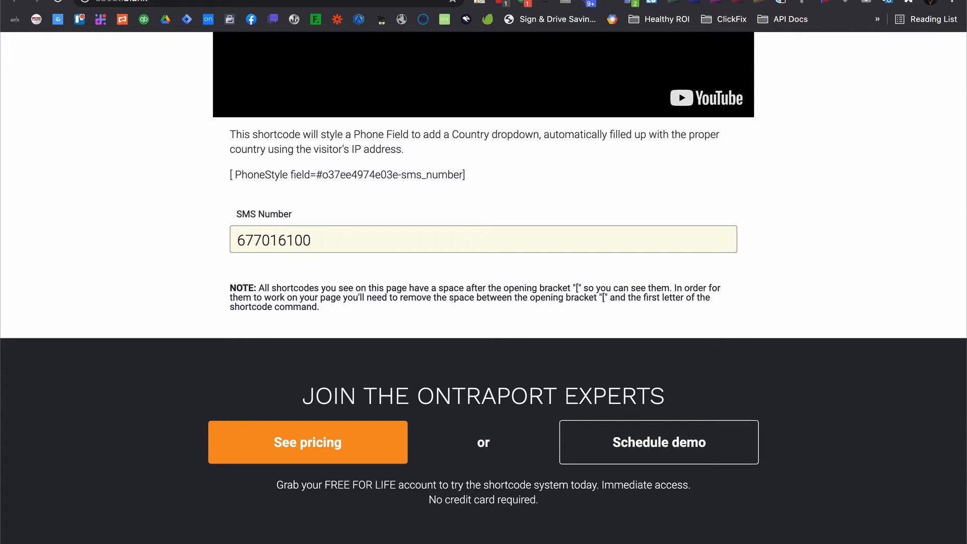
pyautogui.moveTo(331, 265)
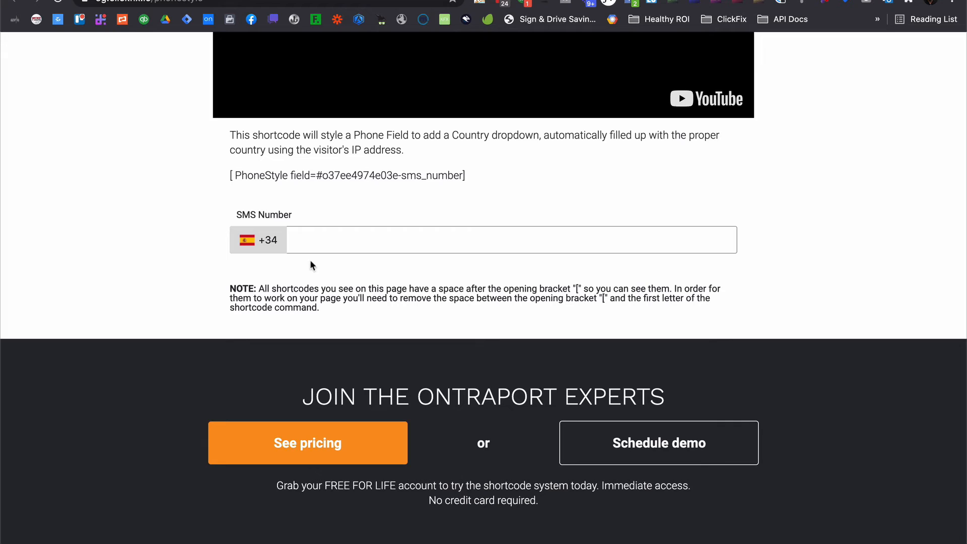
pyautogui.write('677 0')
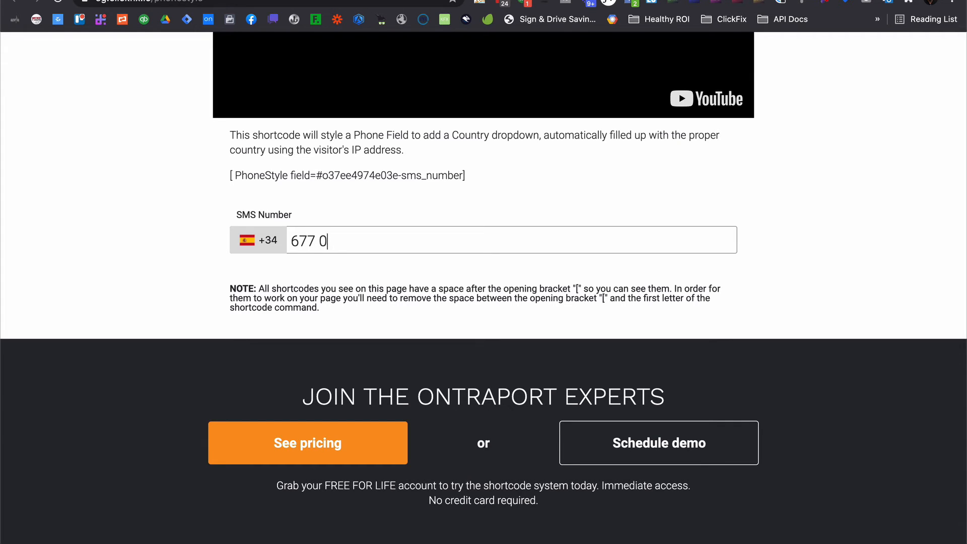
pyautogui.write('1 61')
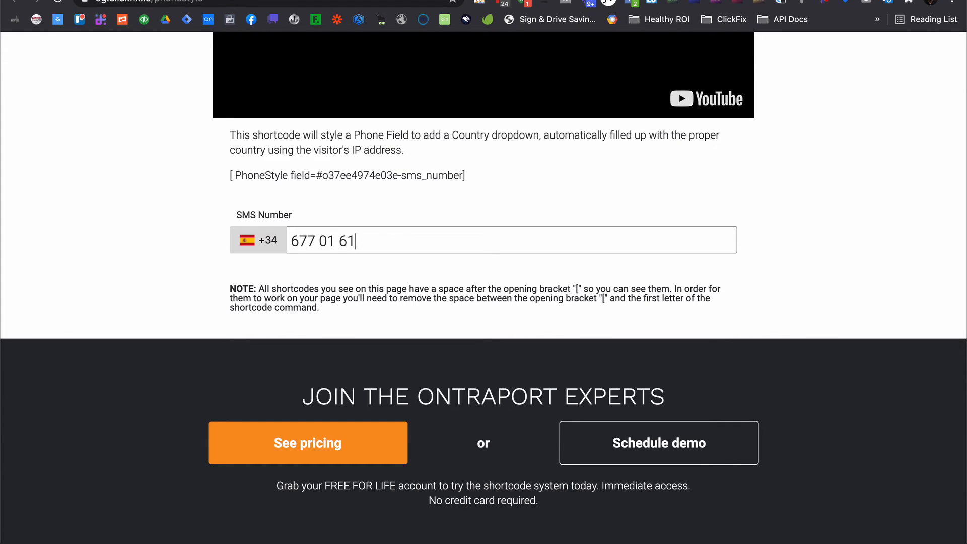
pyautogui.write('99')
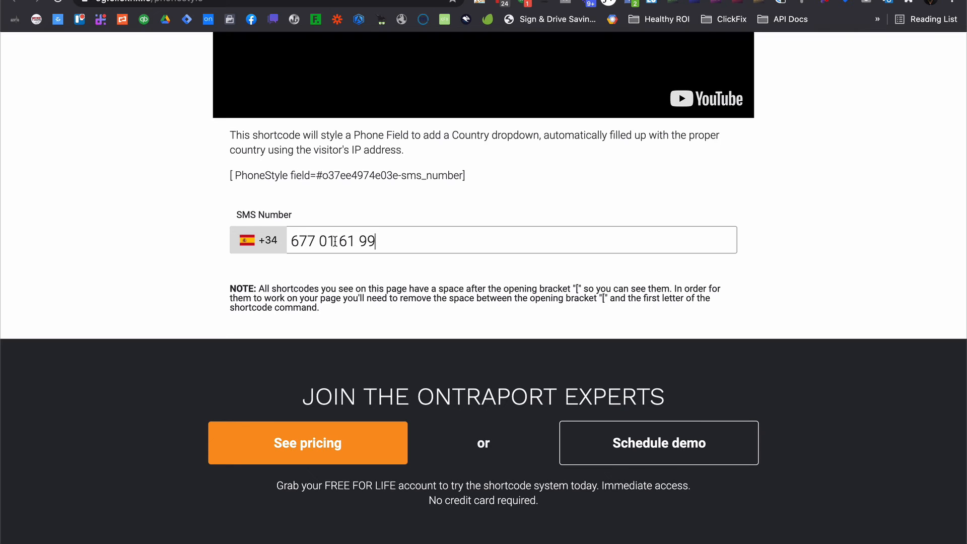
# Filter the country dialling-code list by searching 'uni'
pyautogui.click(257, 239)
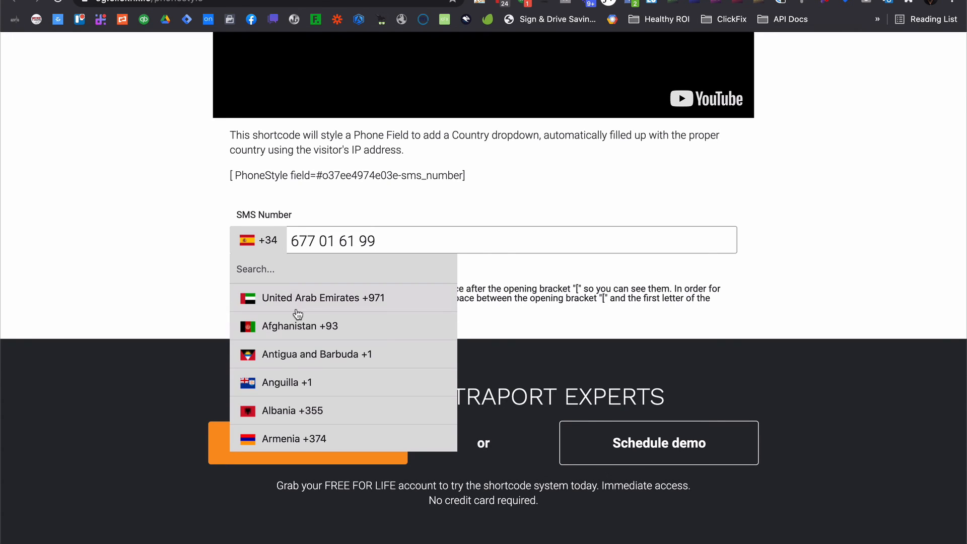
pyautogui.write('uni')
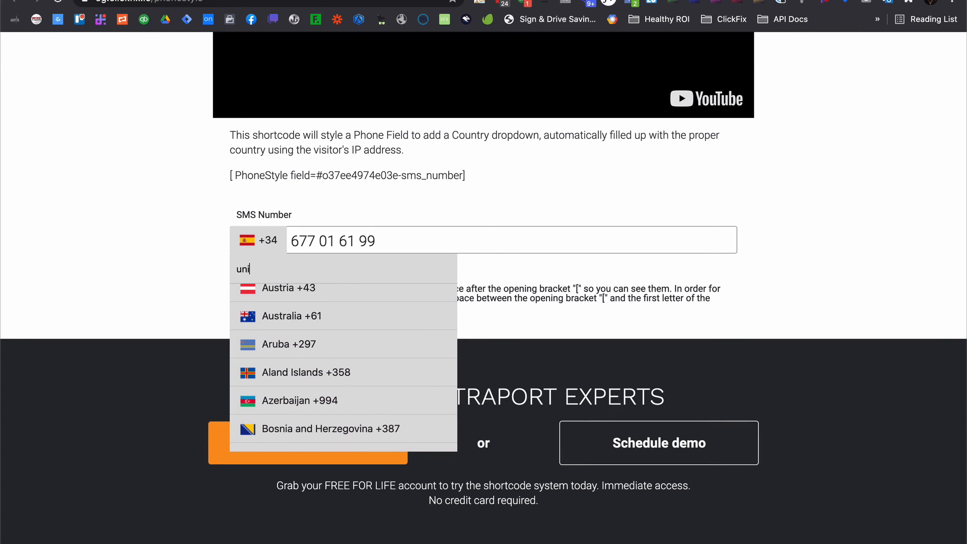